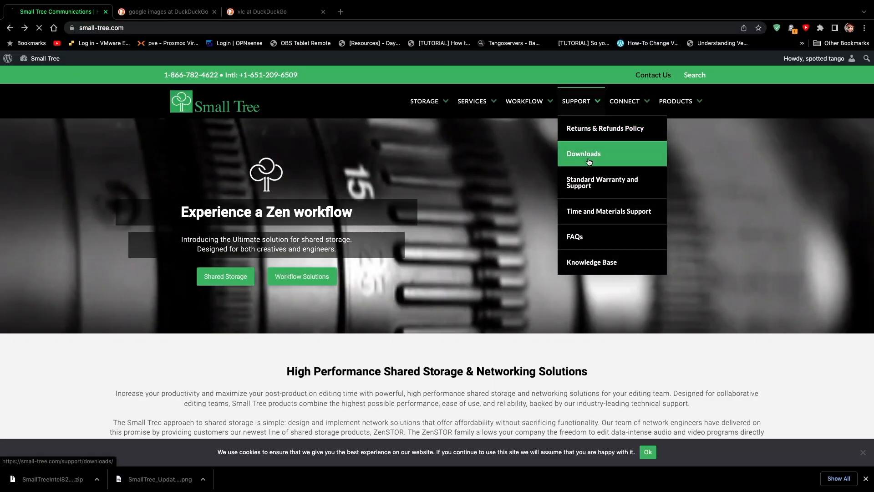
Go to the Small Tree Downloads page from the Support menu.
click(583, 153)
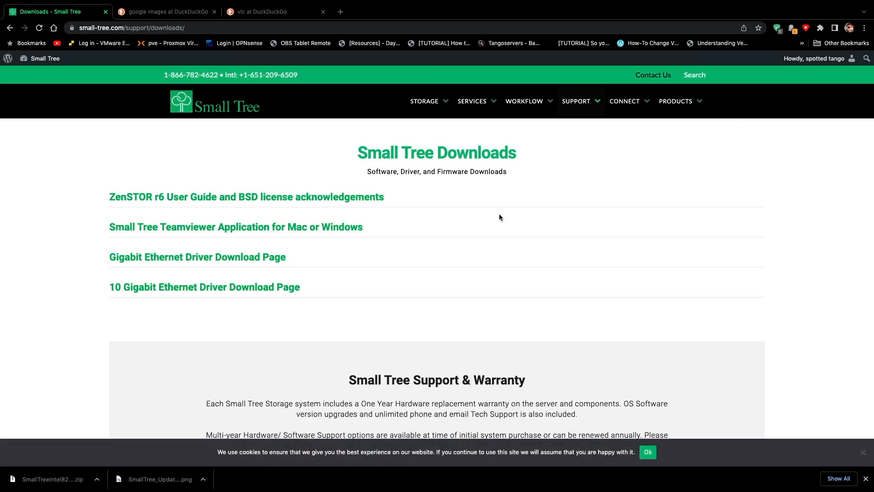
Download the 3.5.0 Small Tree i8259x driver zip for Mojave and High Sierra.
scroll(down, 3)
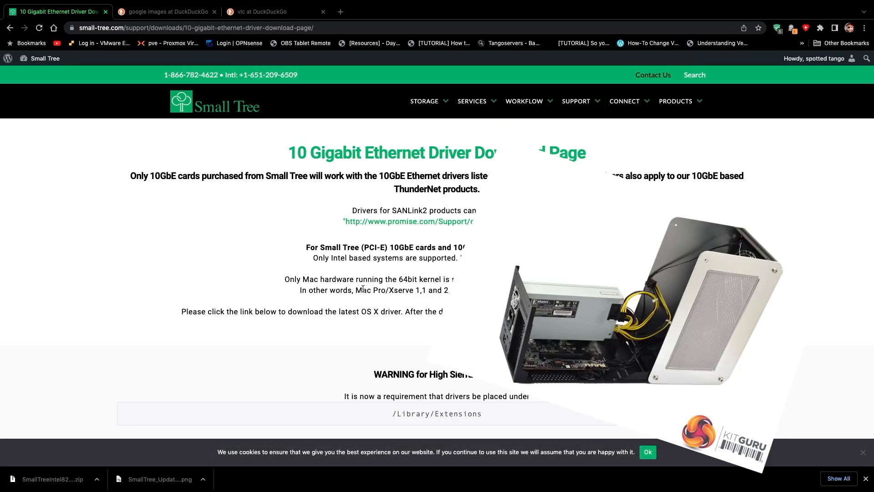
scroll(down, 3)
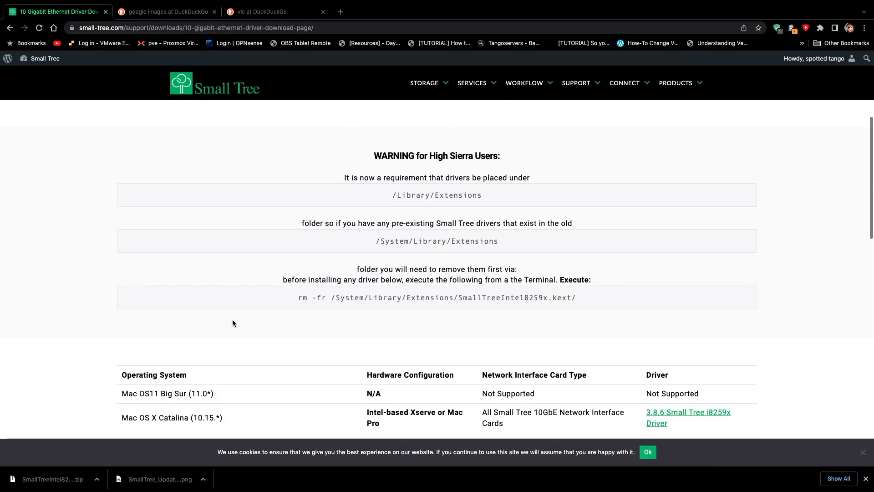
scroll(down, 3)
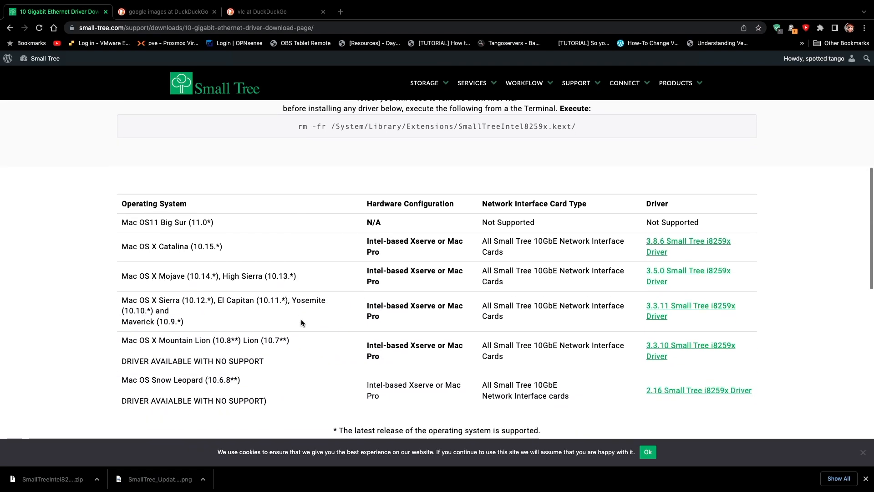
scroll(down, 3)
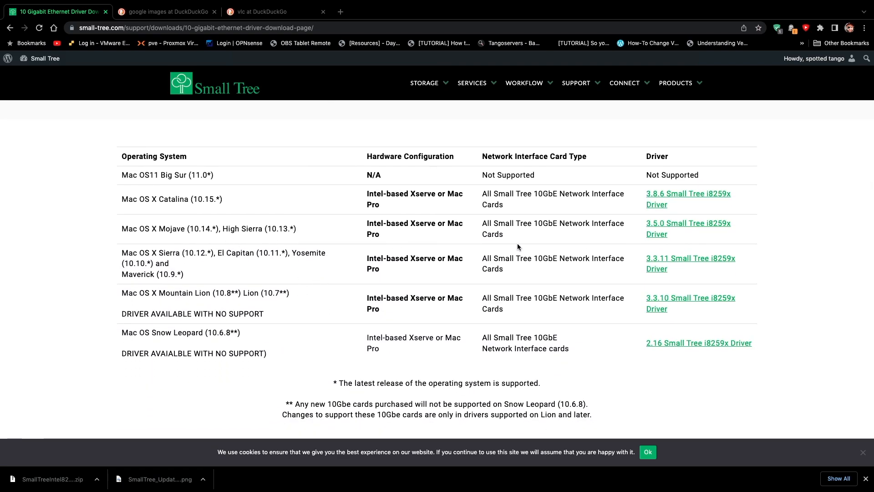
click(688, 223)
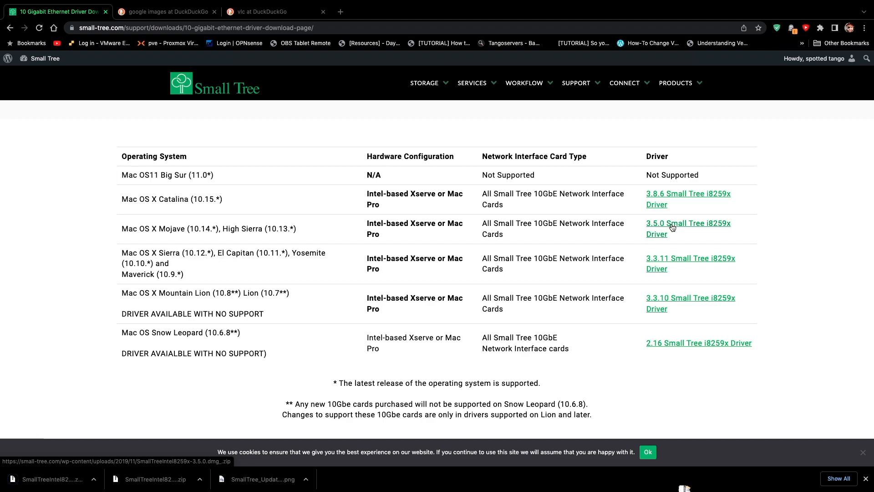